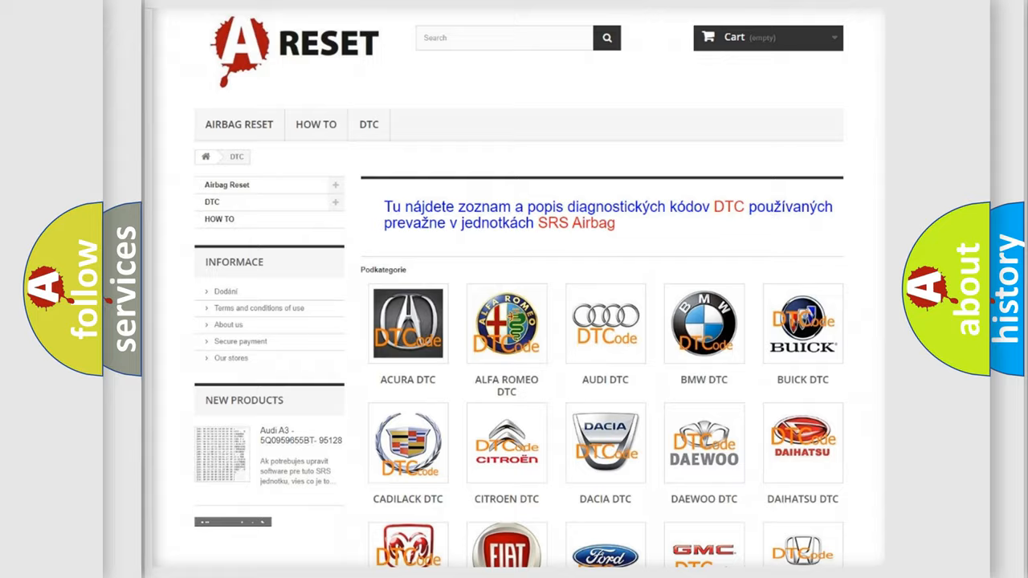
Scroll the DTC category page down to the GMC DTC tile and open it
scroll(down, 3)
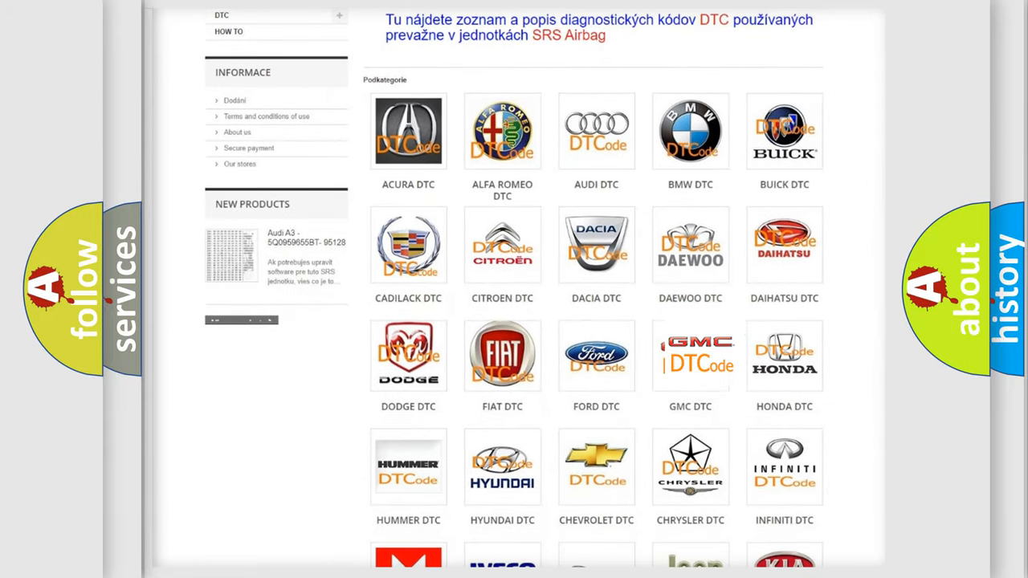
click(690, 354)
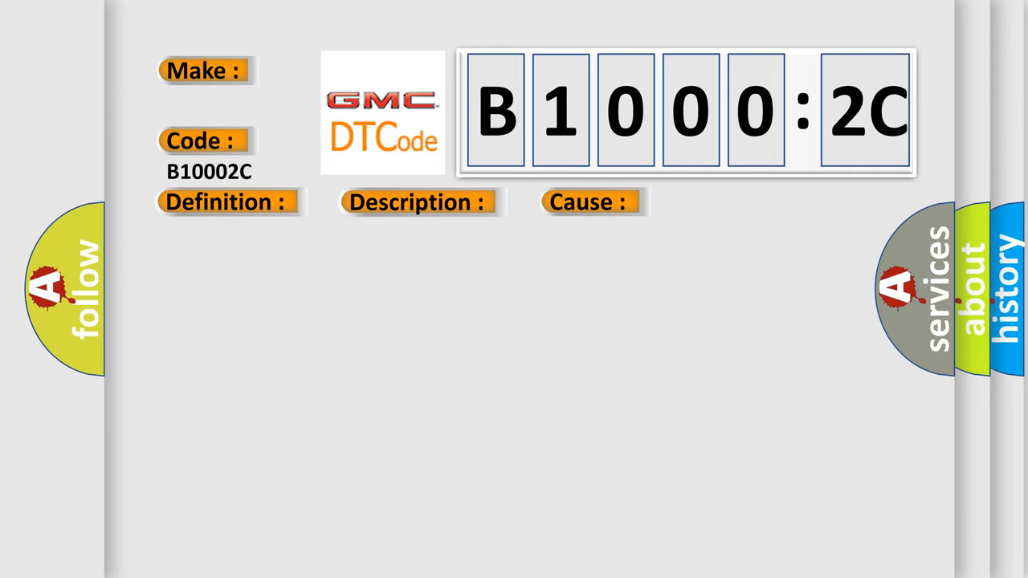
Reveal the B10002C definition: supervised periodic message with transmitter module availability not received
click(225, 202)
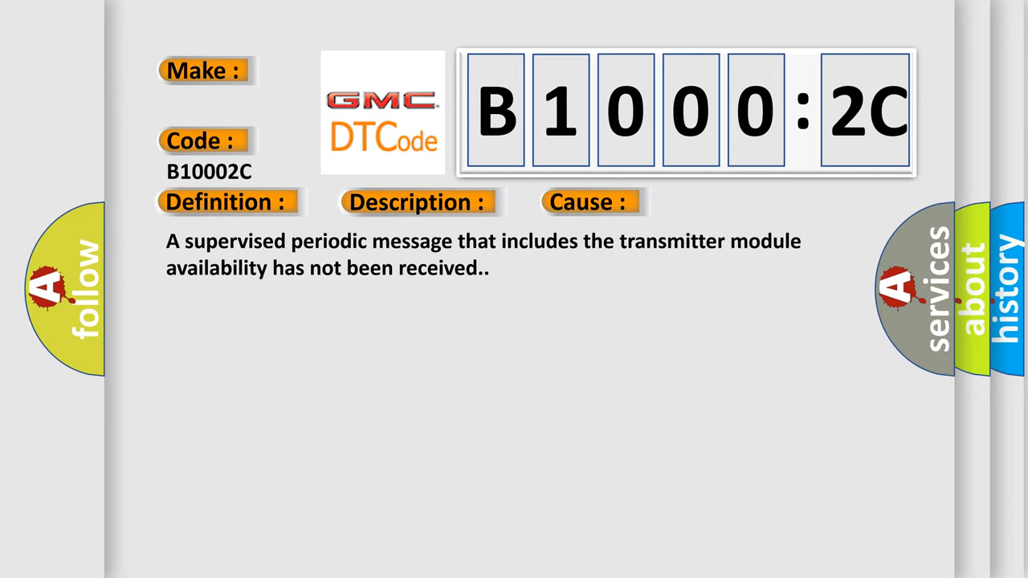